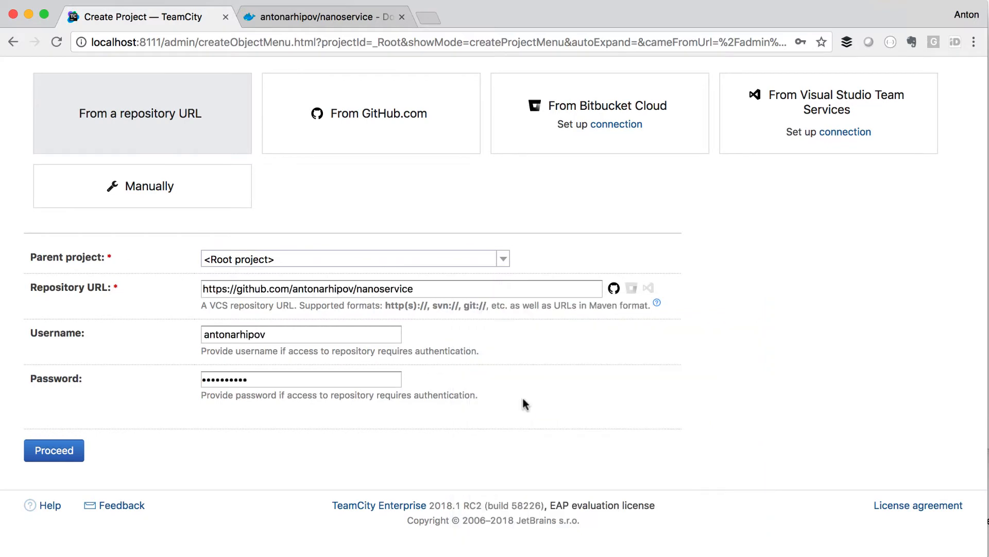
# Create the Nanoservice project with its Build configuration from the repository URL
pyautogui.click(54, 451)
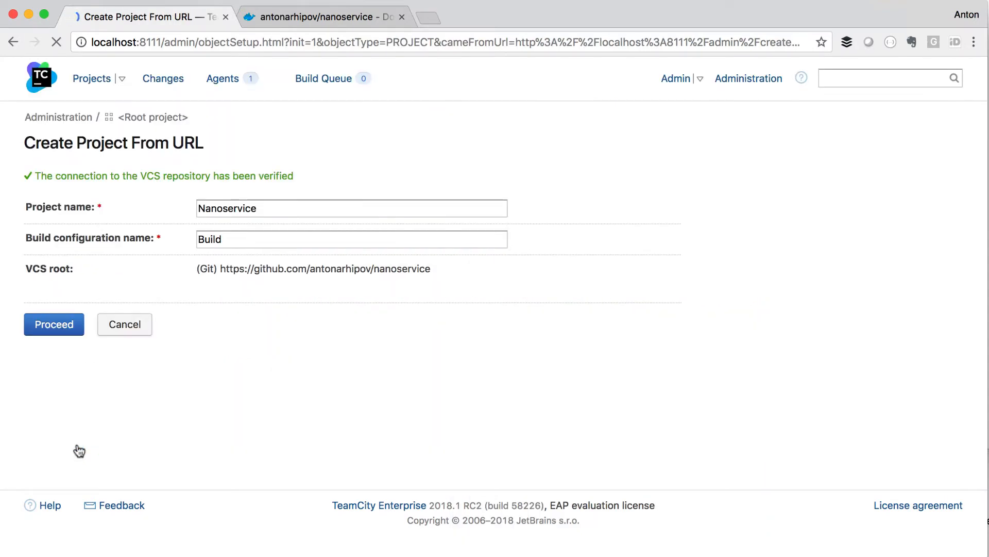
pyautogui.click(53, 323)
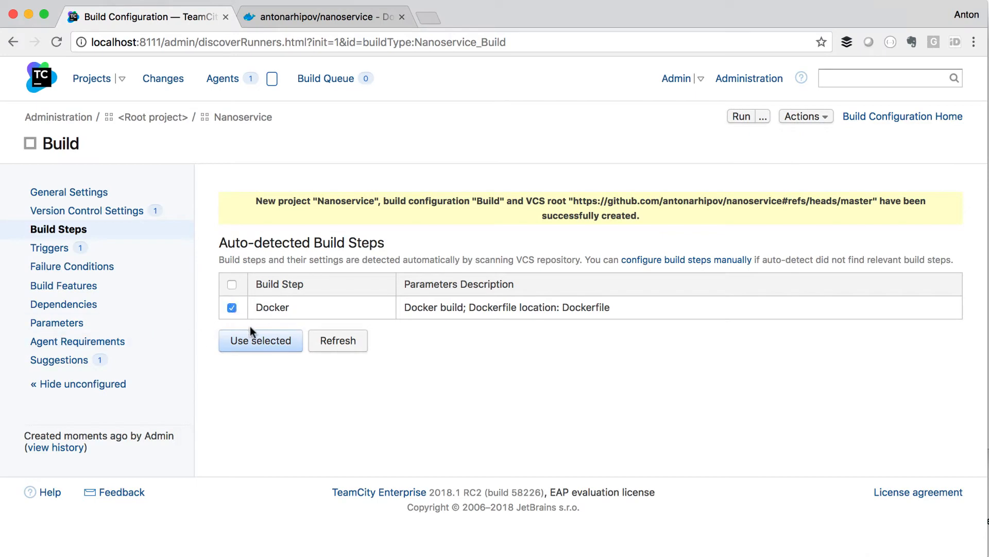
# Save the detected Docker build step with image antonarhipov/nanoservice:%build.number%
pyautogui.click(259, 341)
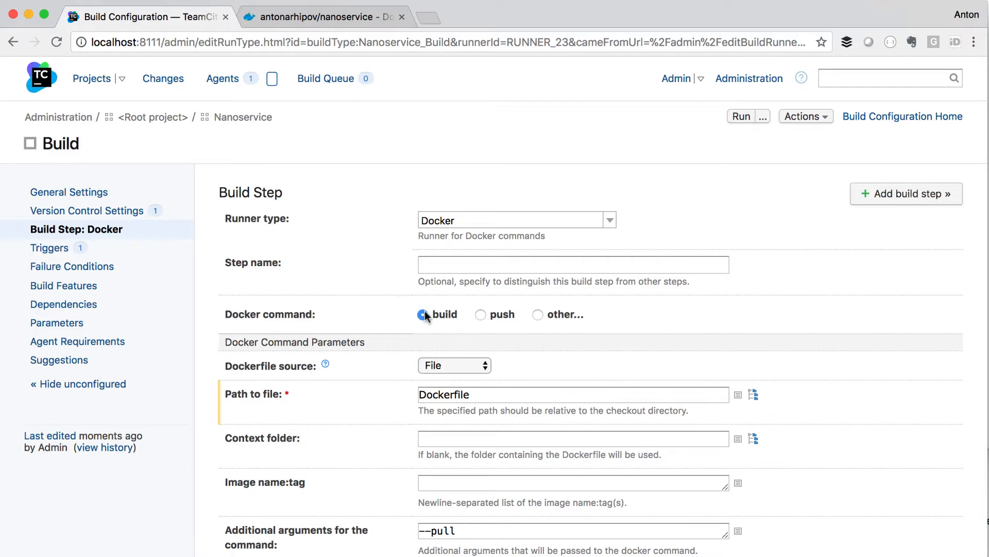
pyautogui.moveTo(555, 318)
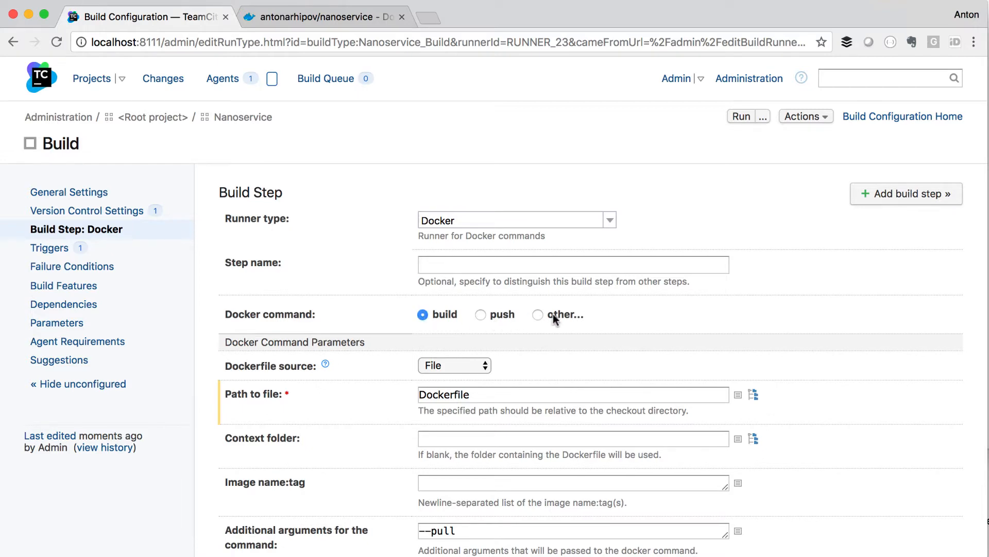
pyautogui.scroll(-3)
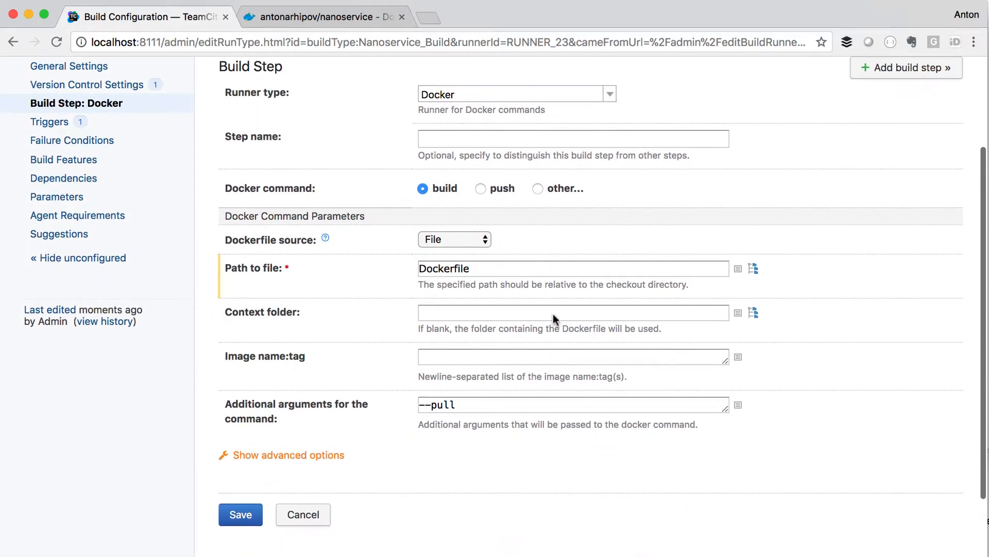
pyautogui.write('antonarhipov/nanoservice:')
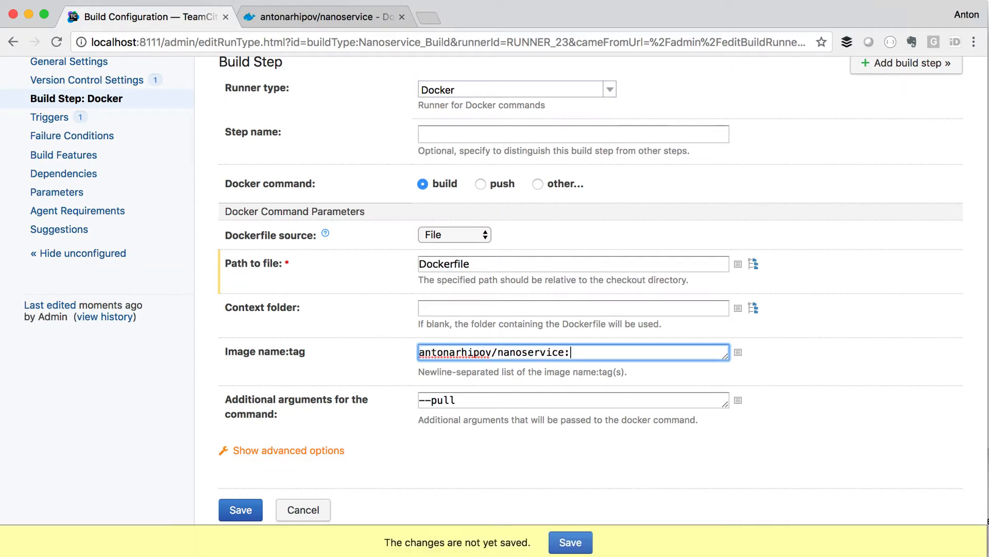
pyautogui.write('%')
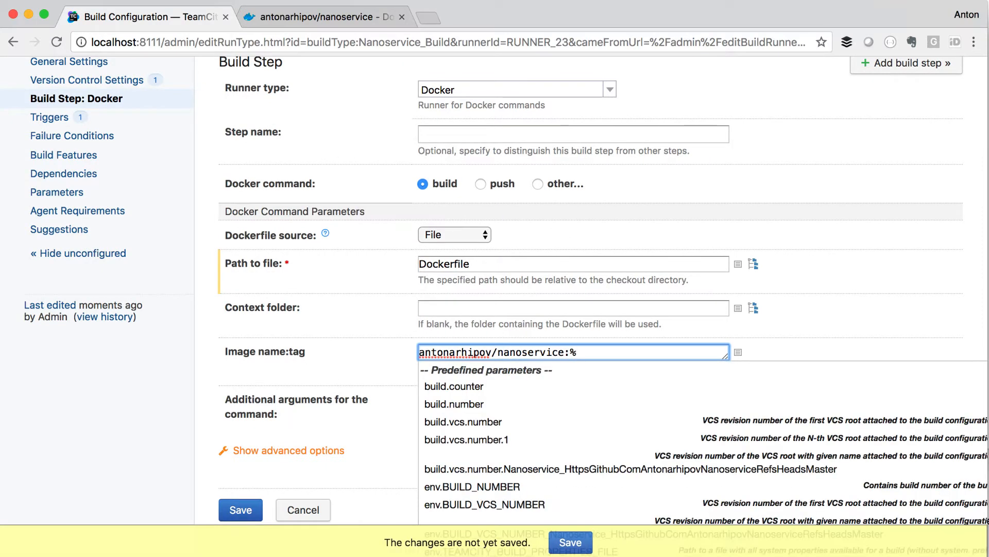
pyautogui.click(454, 404)
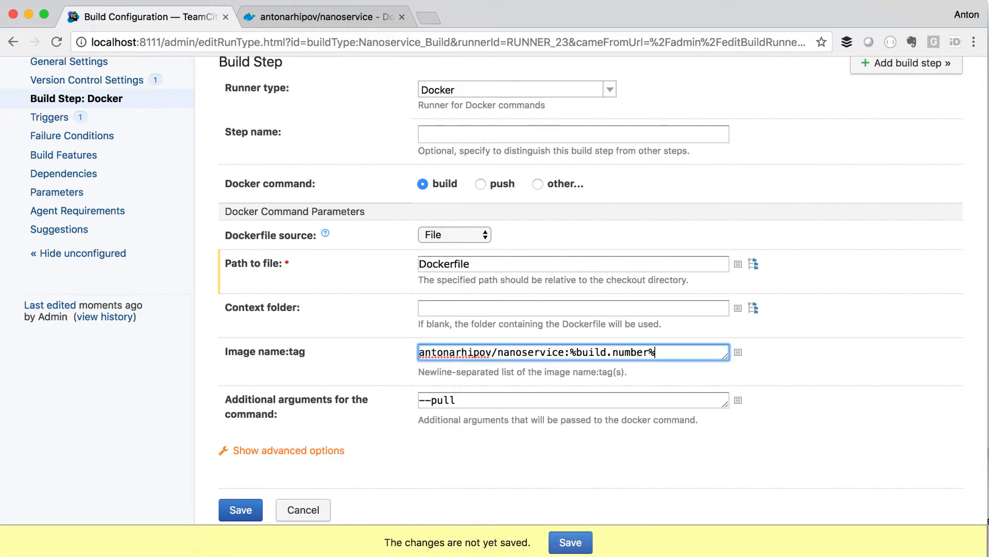
pyautogui.click(240, 509)
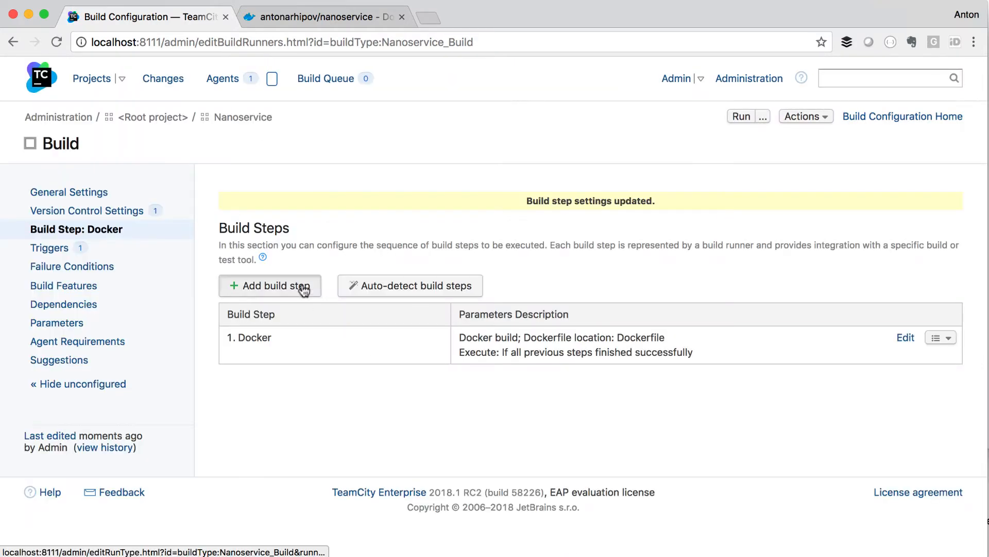
# Add and save a Docker push step for antonarhipov/nanoservice:%build.number%
pyautogui.click(270, 285)
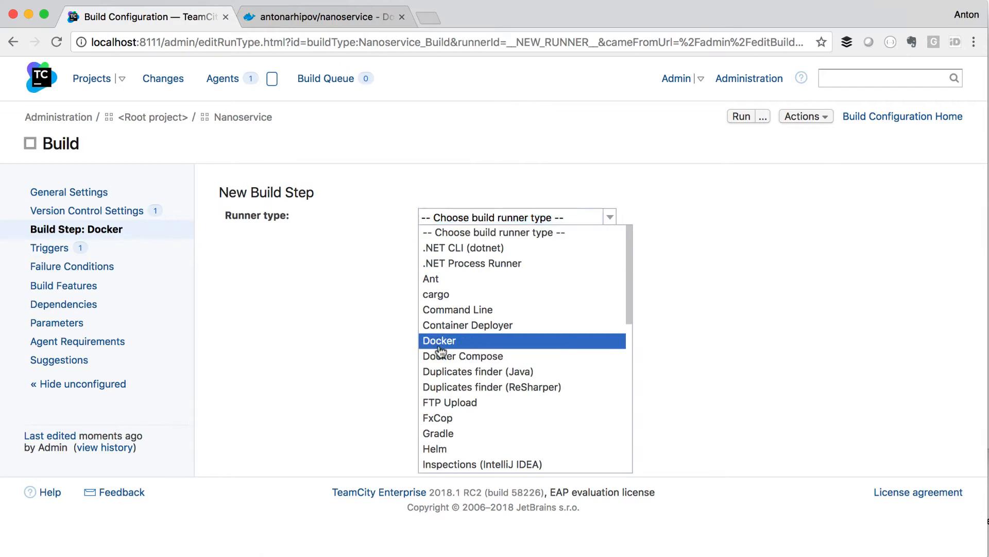
pyautogui.click(439, 341)
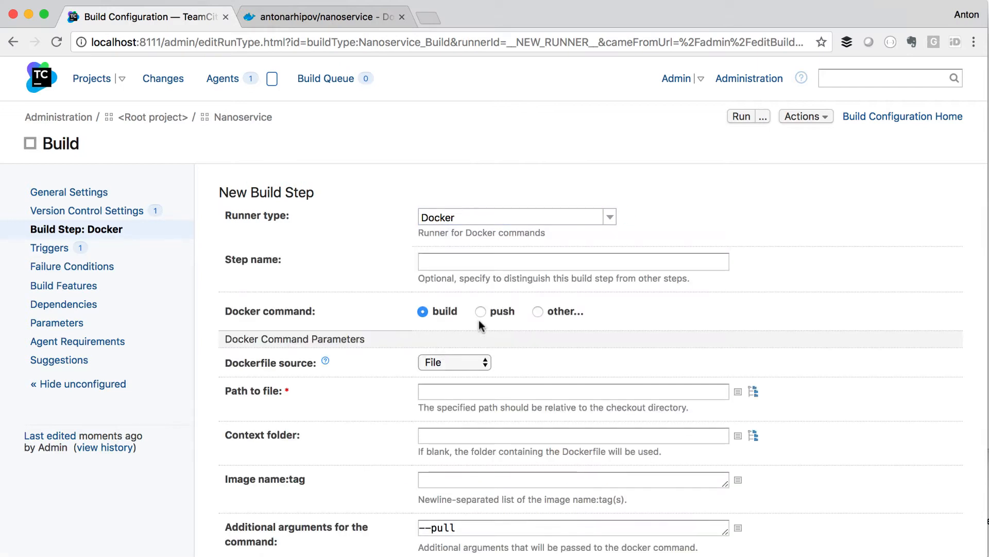
pyautogui.click(481, 311)
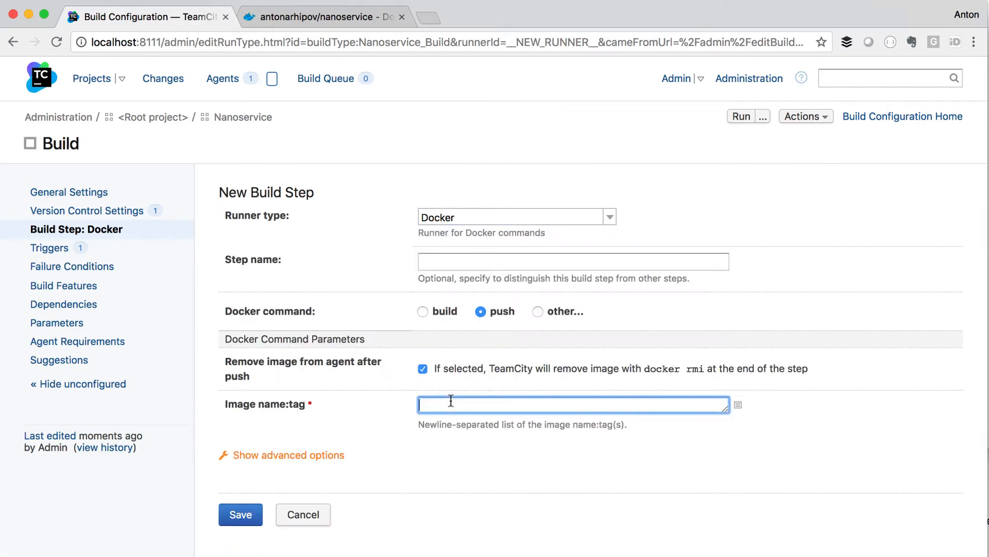
pyautogui.write('antonarhipov/nanoservice:%build.number%')
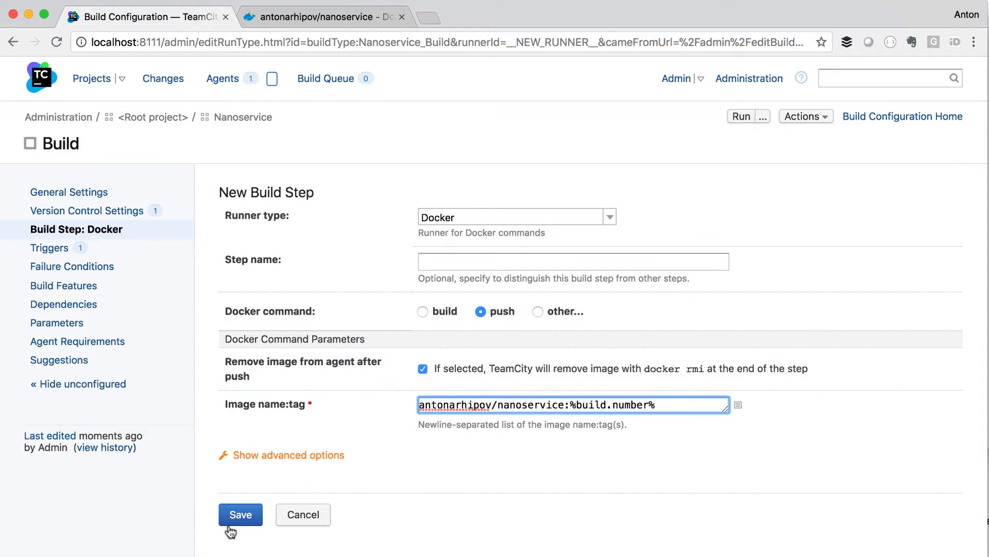
pyautogui.click(240, 514)
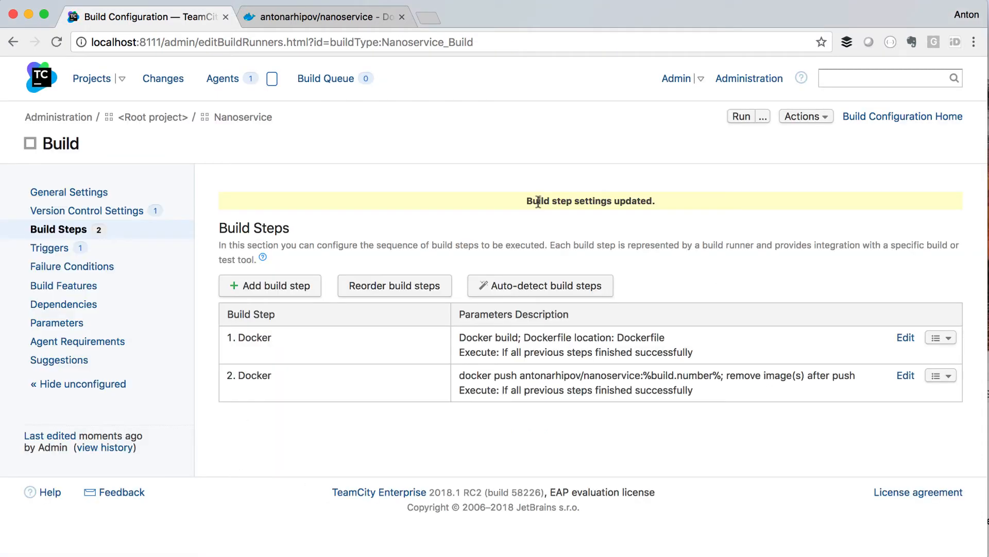
# Start adding a Docker Support build feature from the Build Features settings
pyautogui.click(64, 286)
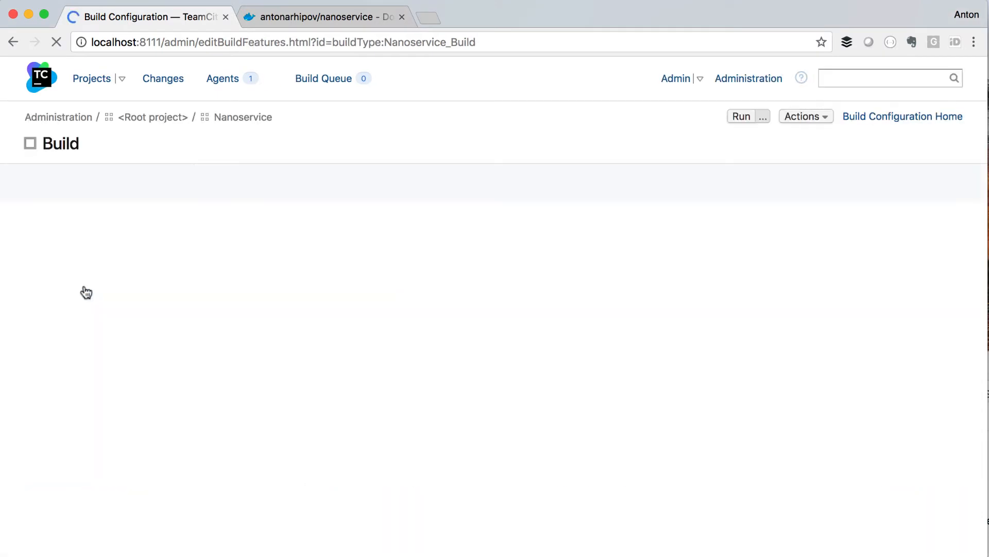
pyautogui.click(276, 235)
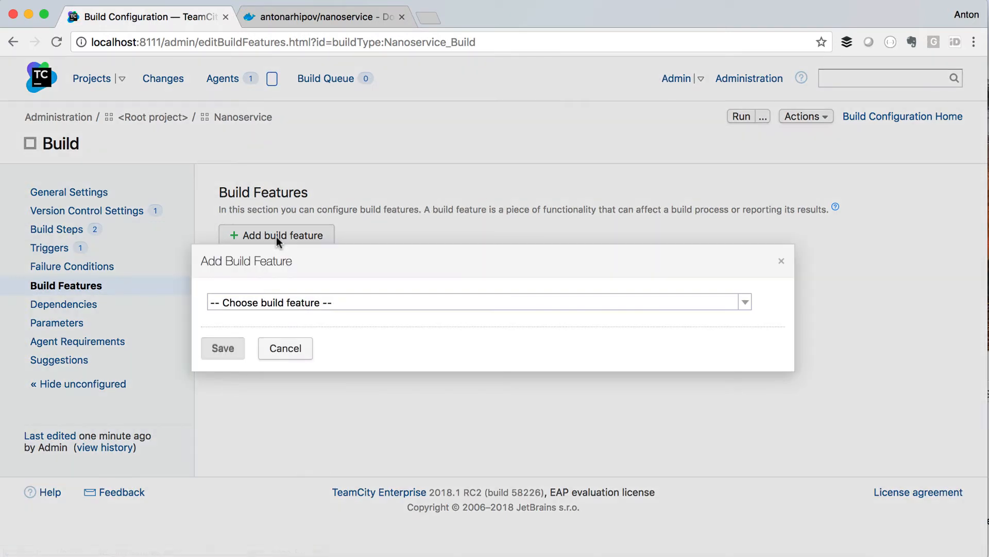
pyautogui.click(479, 302)
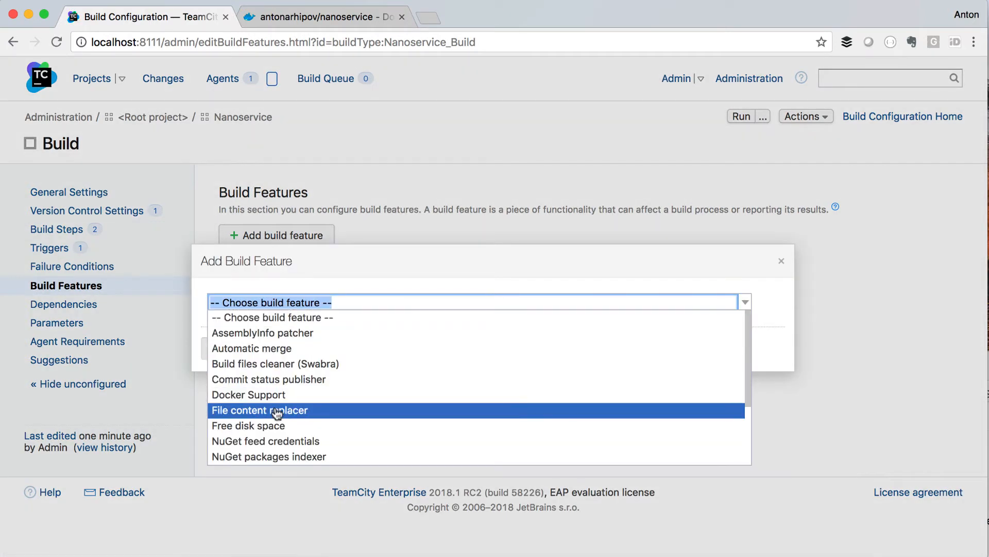
pyautogui.click(249, 395)
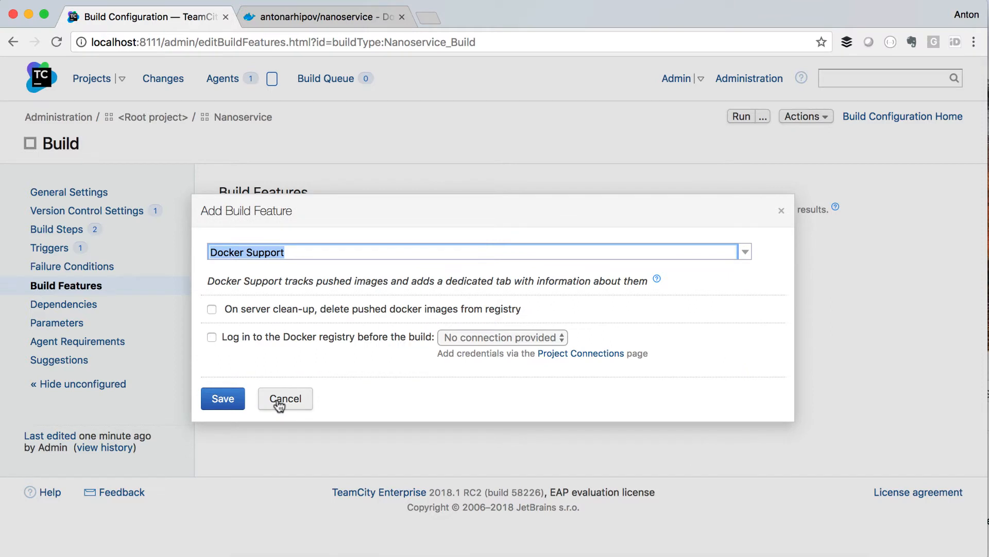
pyautogui.moveTo(427, 350)
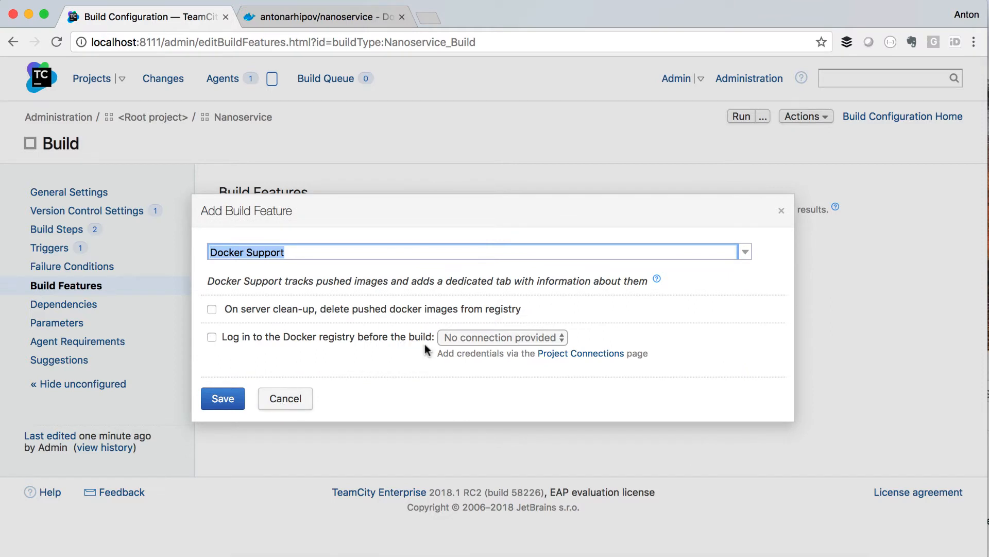
# Enable registry login before builds with the Docker Registry connection and save the feature
pyautogui.click(211, 308)
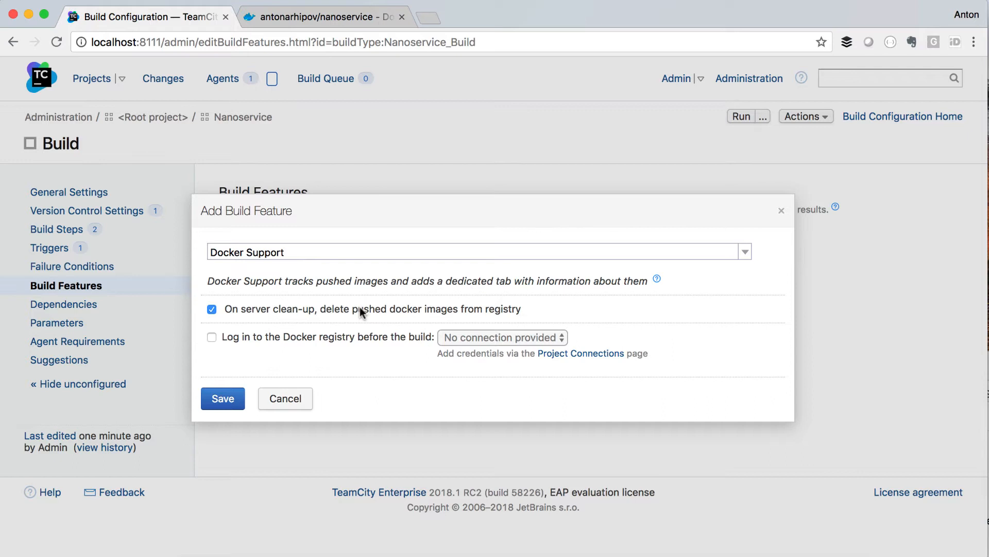
pyautogui.moveTo(352, 340)
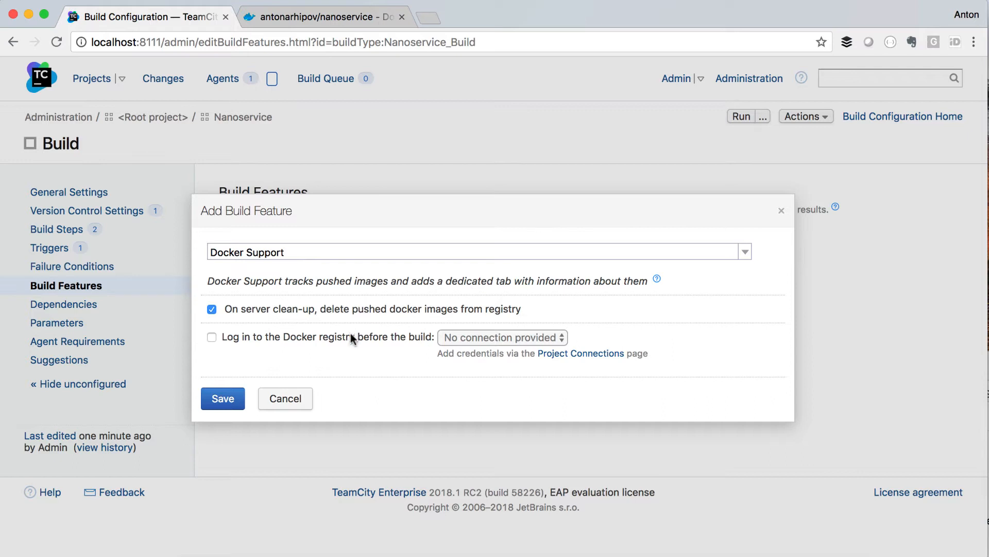
pyautogui.click(211, 337)
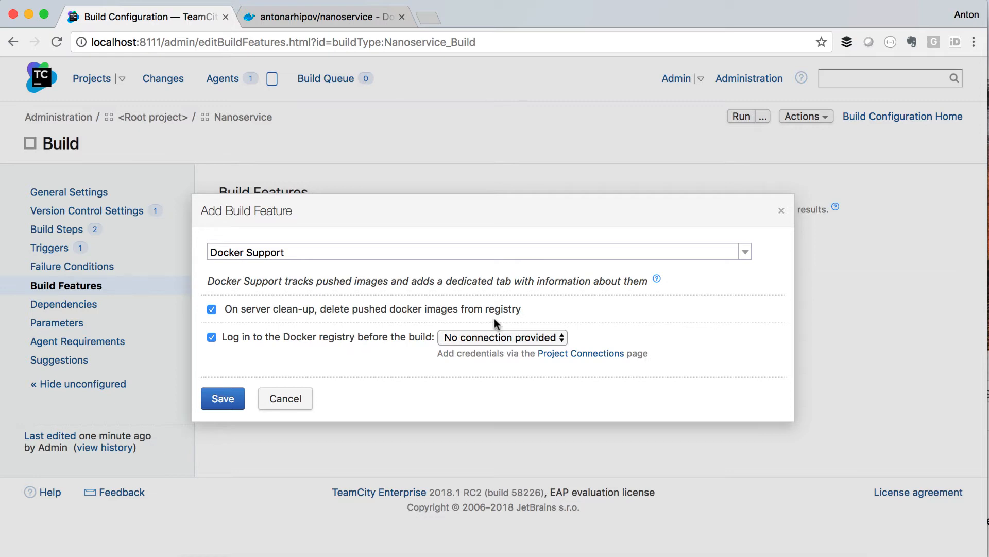
pyautogui.click(502, 336)
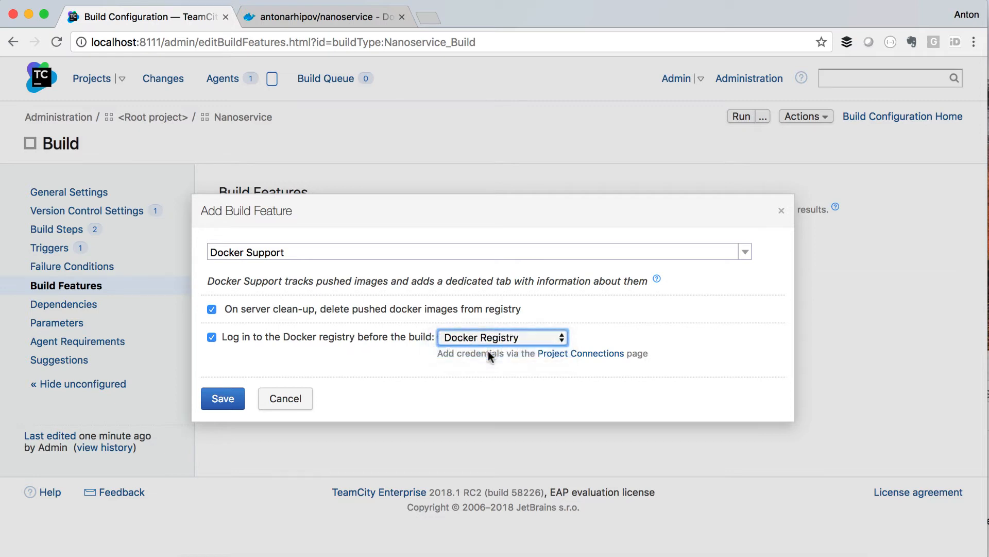
pyautogui.click(222, 398)
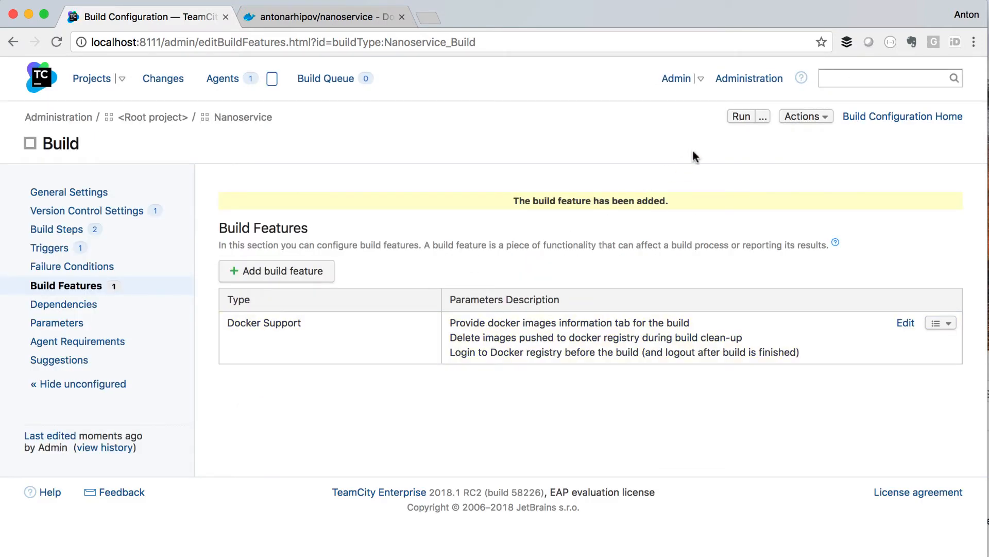
# Run the build, review its Docker push log and pushed images, and confirm tag 1 on Docker Hub
pyautogui.click(741, 116)
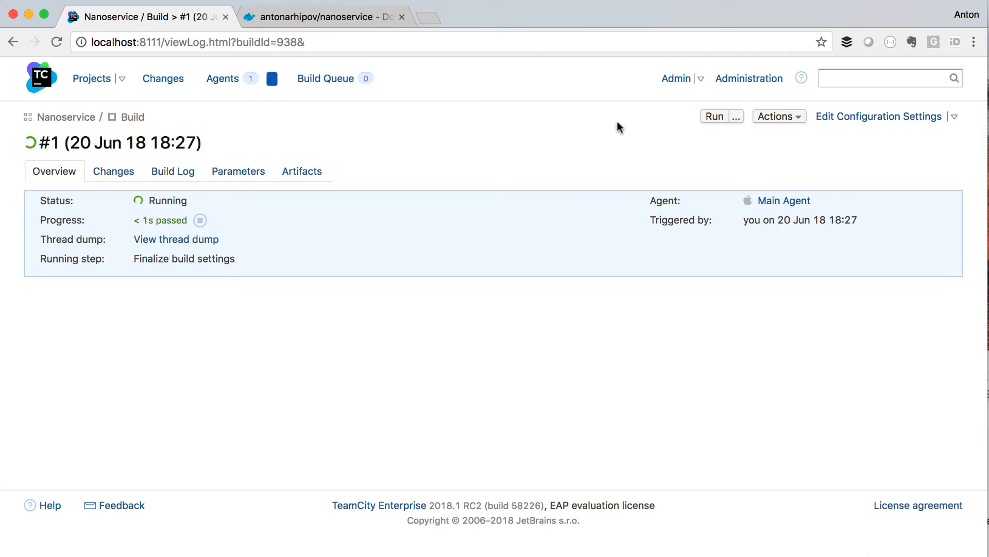
pyautogui.click(173, 172)
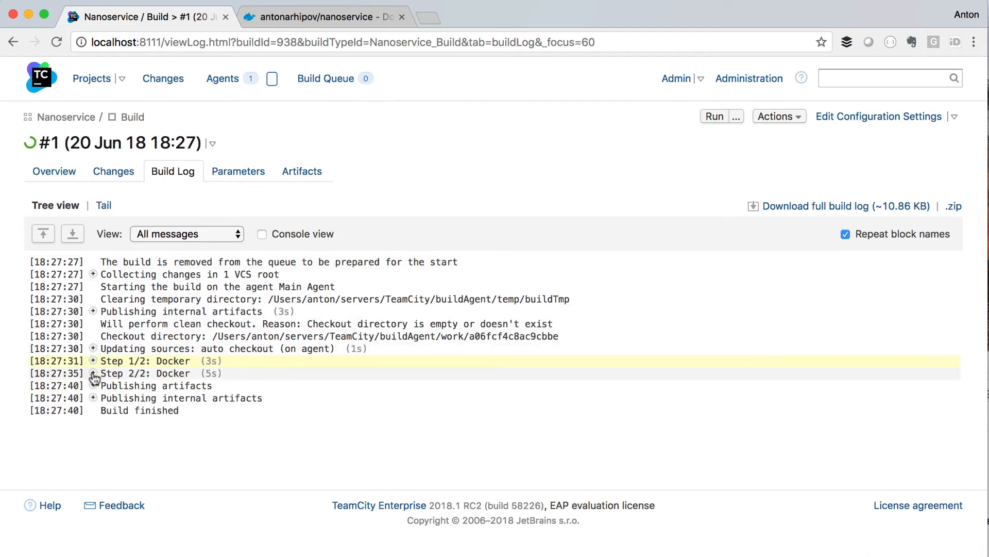
pyautogui.click(93, 373)
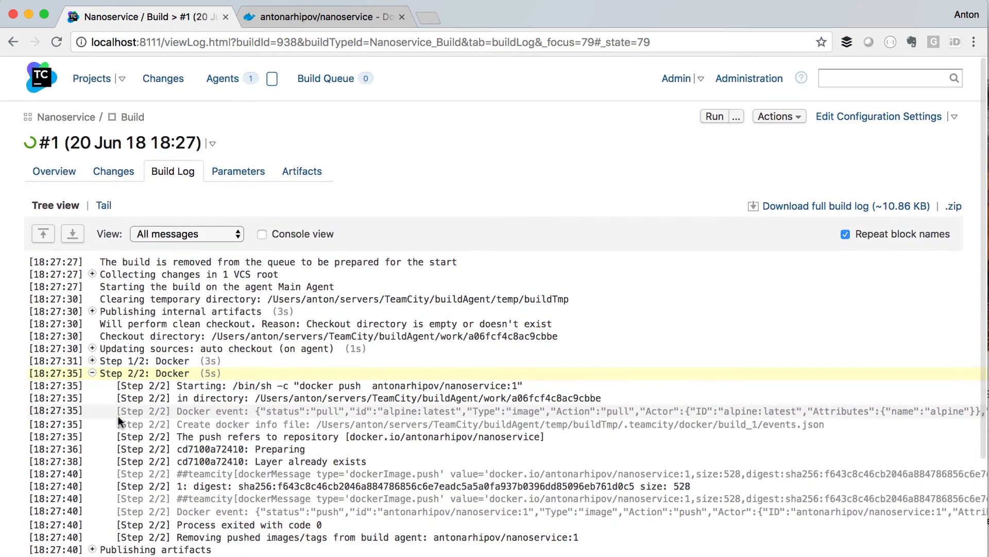
pyautogui.click(55, 171)
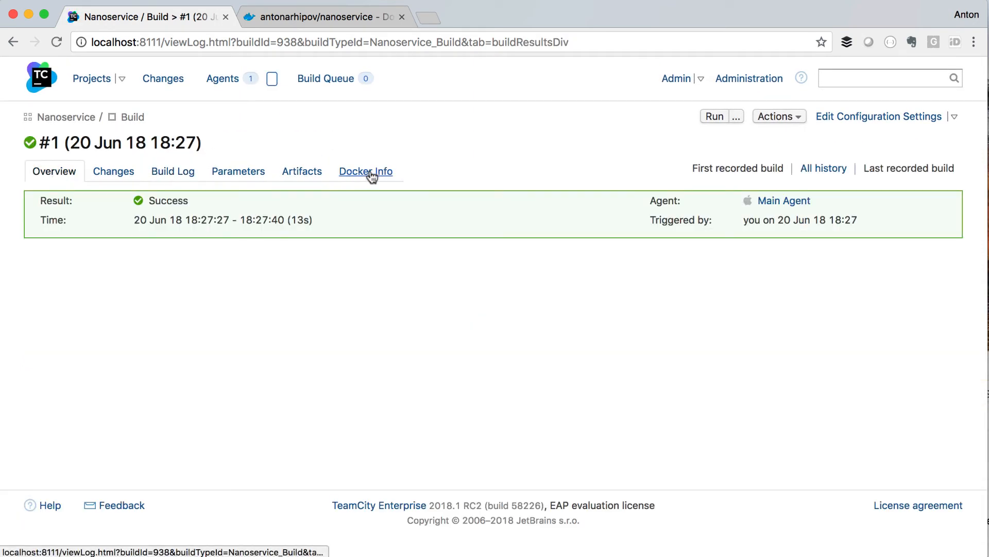
pyautogui.click(365, 171)
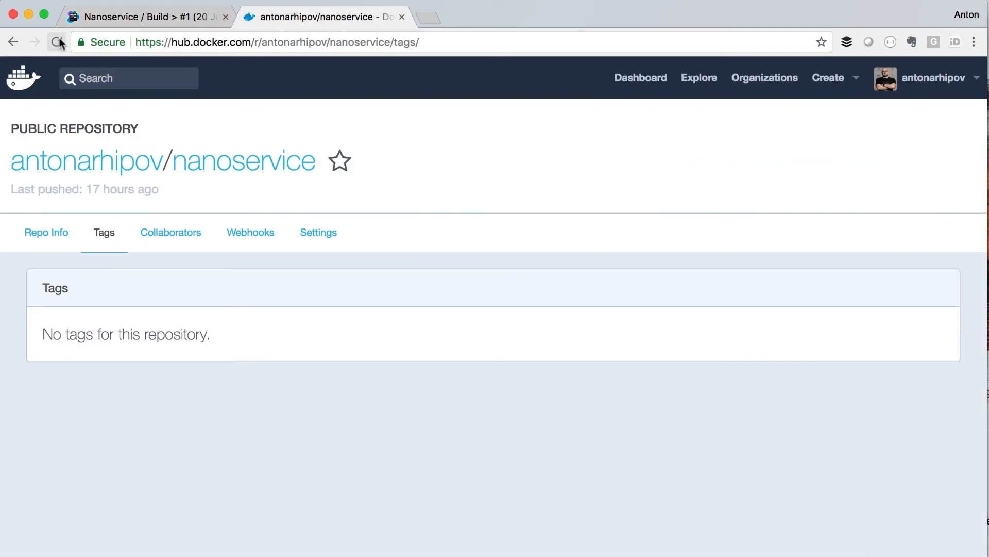
pyautogui.click(56, 42)
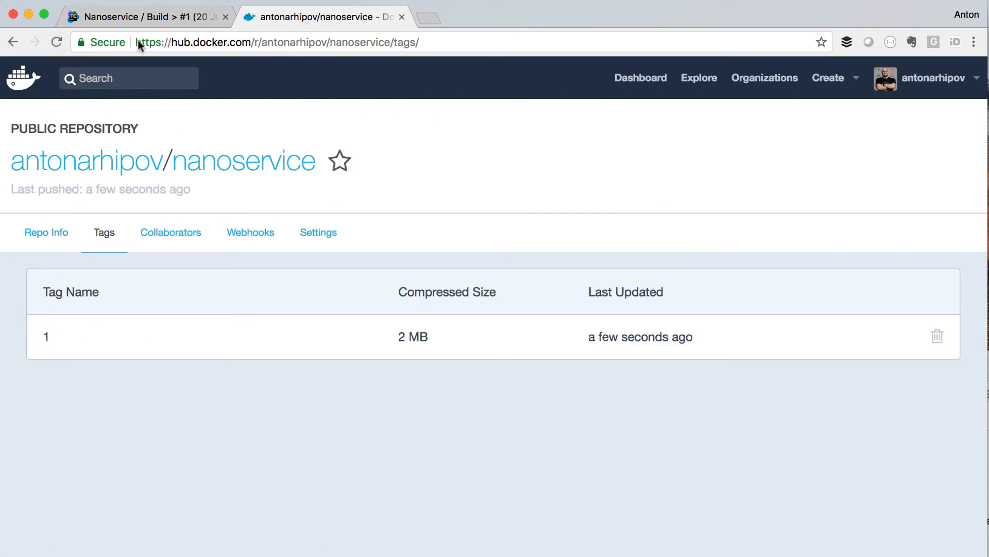
# Remove the build via Actions so its pushed tag disappears from Docker Hub
pyautogui.click(145, 17)
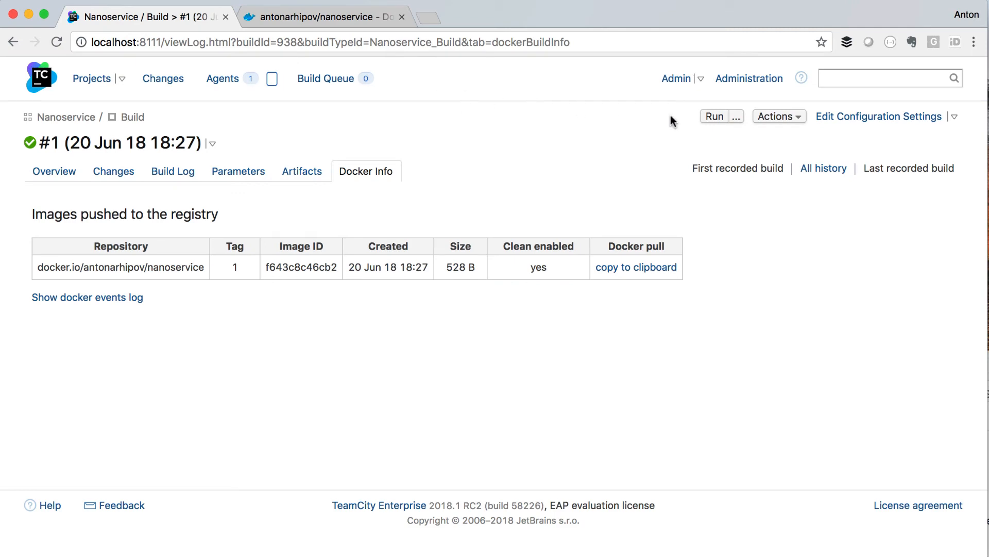
pyautogui.click(775, 117)
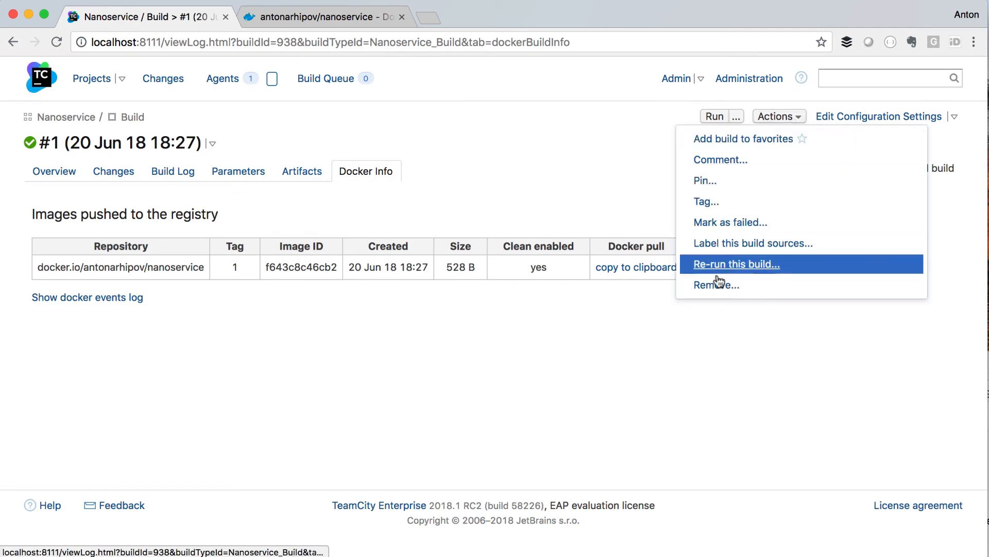
pyautogui.click(715, 285)
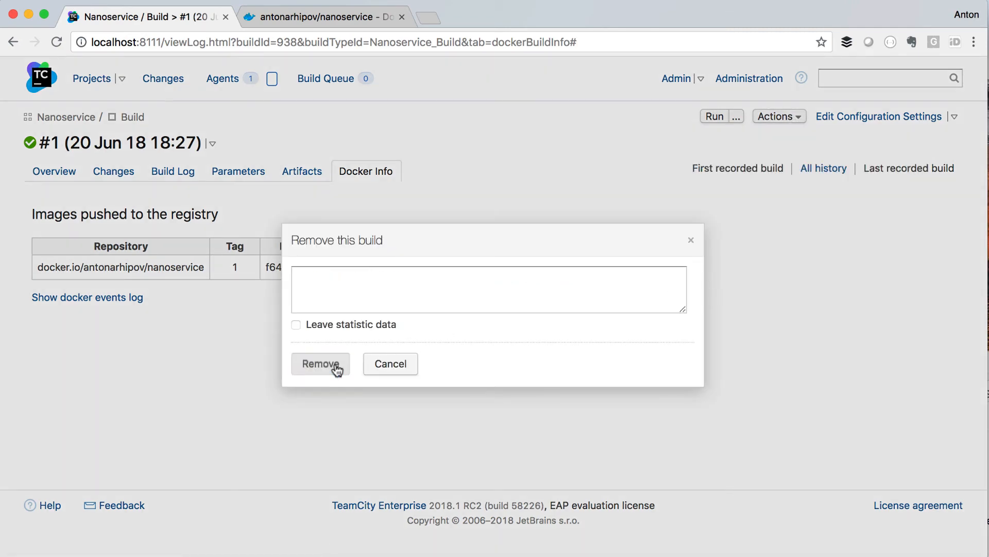
pyautogui.click(324, 17)
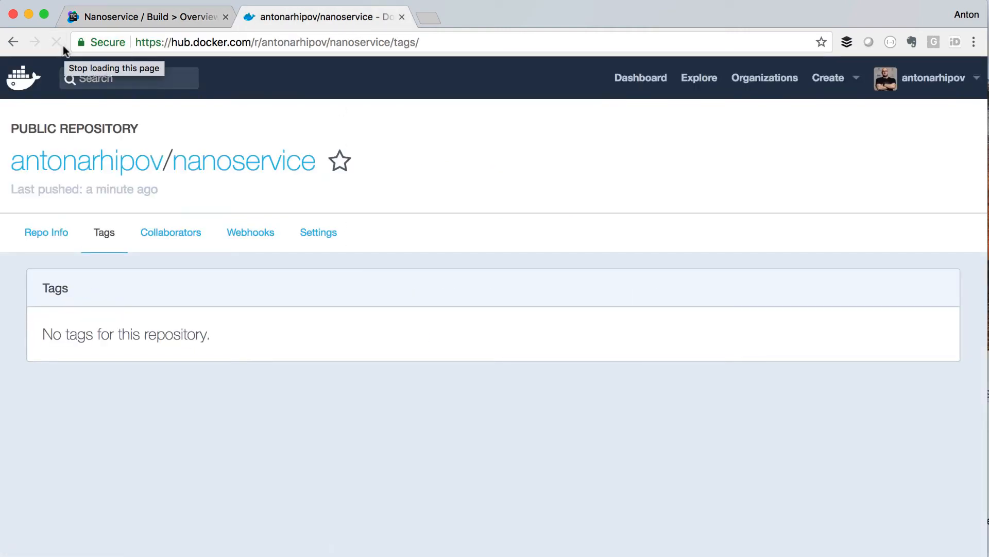
pyautogui.click(145, 17)
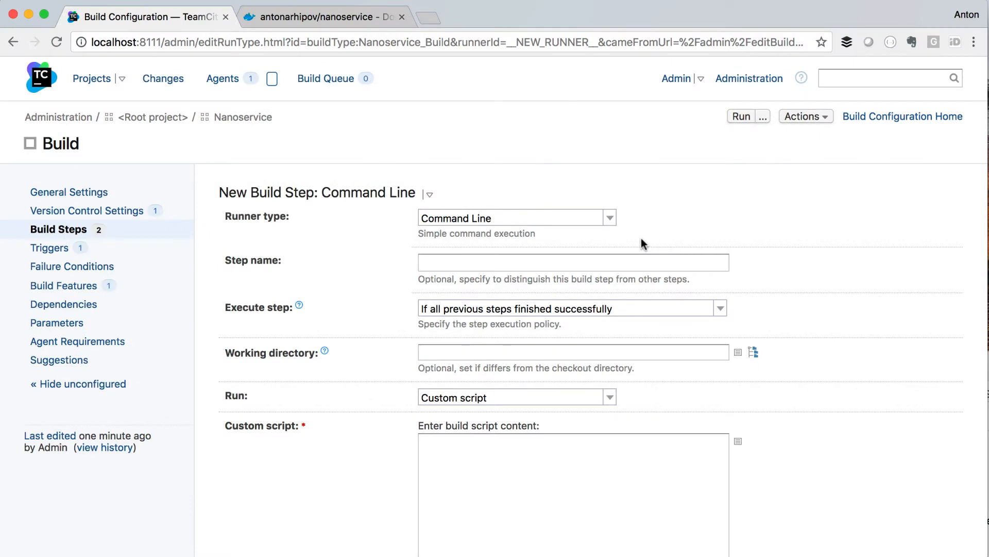
# Try running the step in an alpine container, then point a Docker Compose step at teamcity-services.yml
pyautogui.scroll(-3)
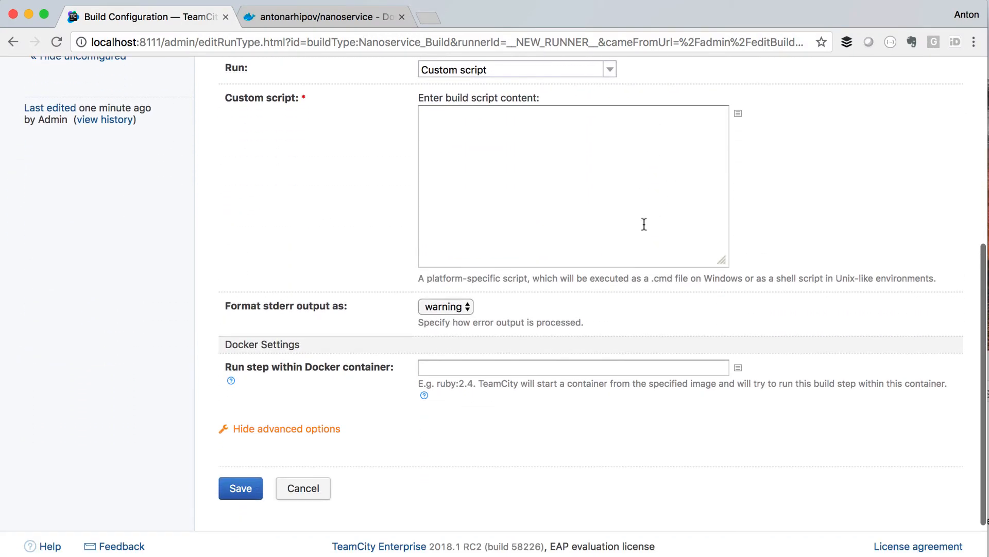
pyautogui.click(571, 366)
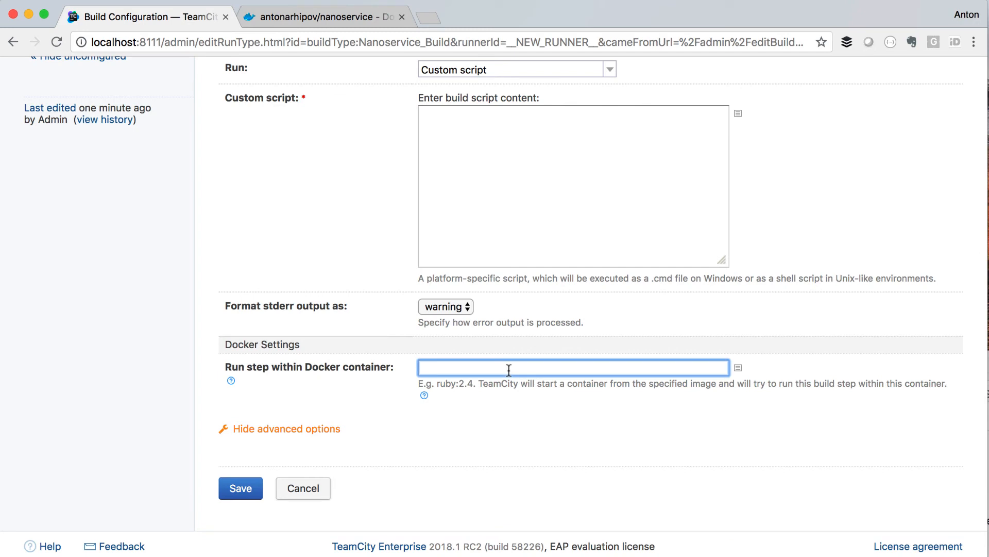
pyautogui.write('alpine')
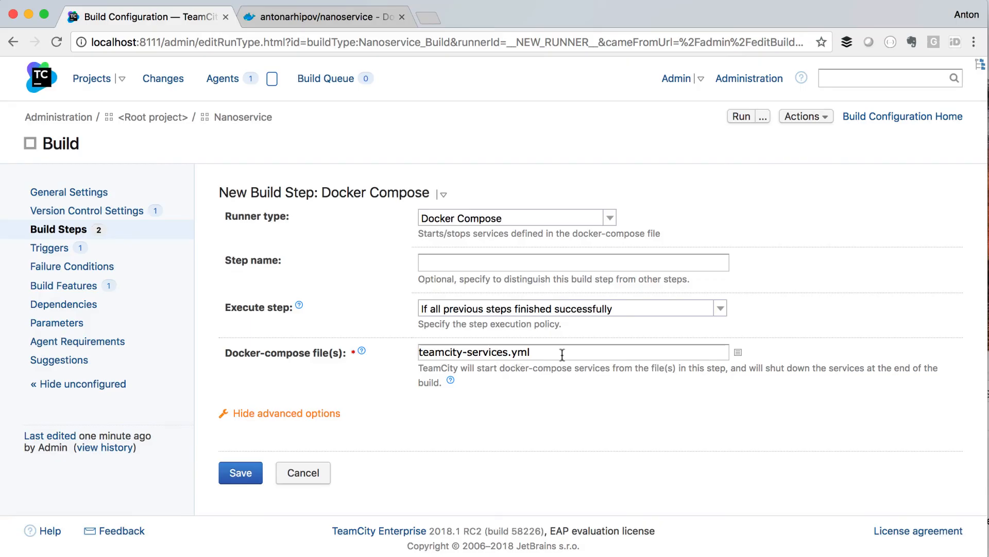
pyautogui.click(568, 352)
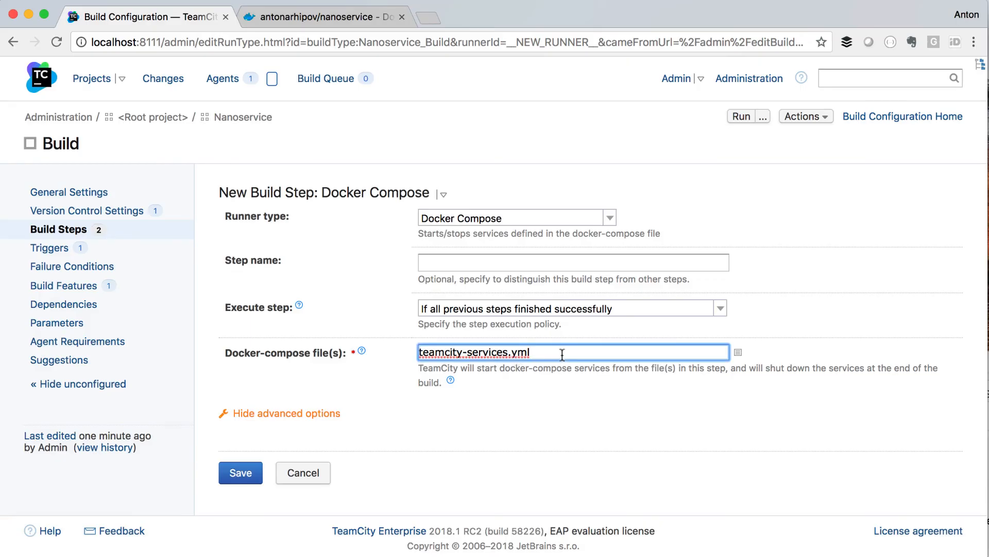